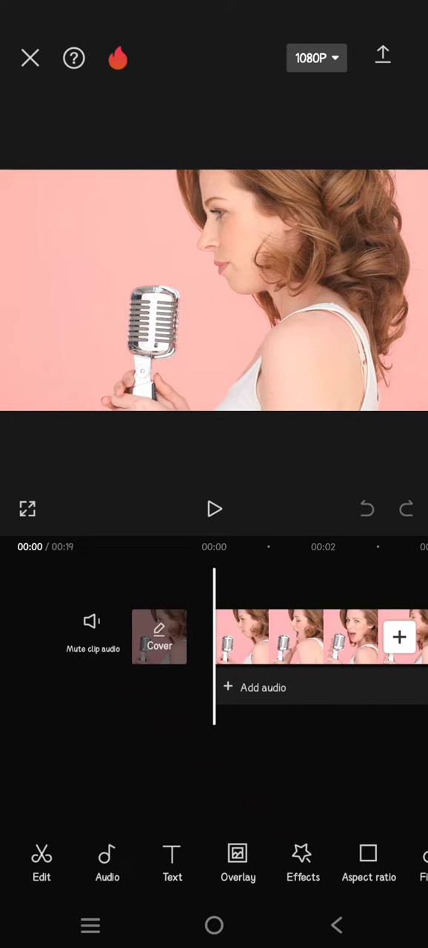
Preview the singing clip, then select it in the timeline for editing
{"action": "left_click", "coordinate": [213, 509]}
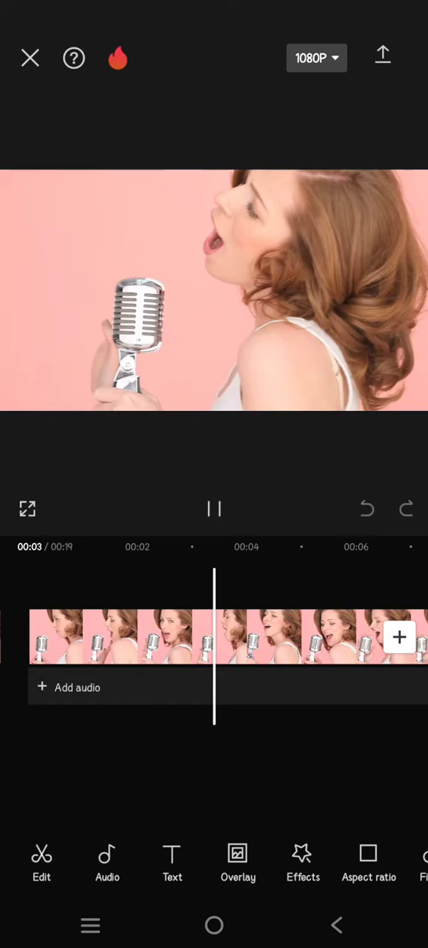
{"action": "left_click", "coordinate": [213, 509]}
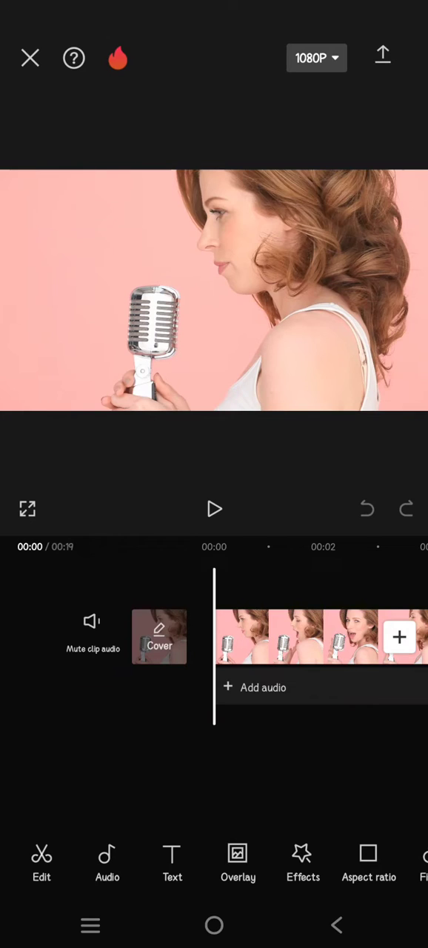
{"action": "scroll", "scroll_direction": "left", "scroll_amount": 3}
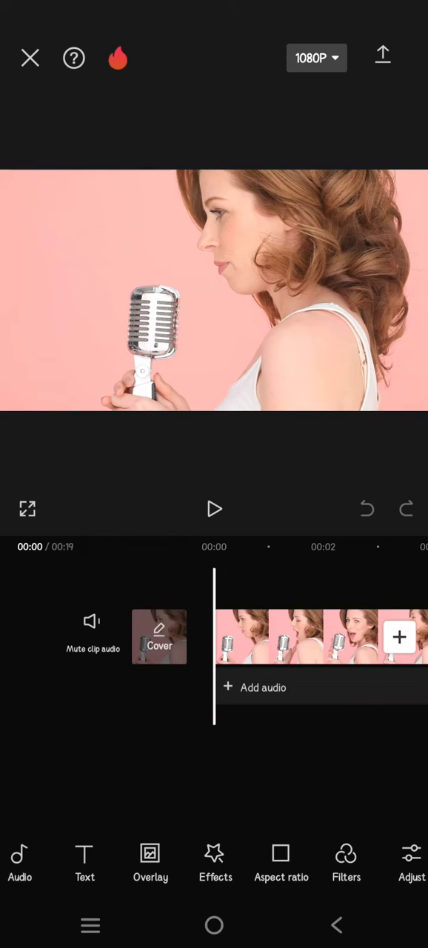
{"action": "left_click", "coordinate": [318, 637]}
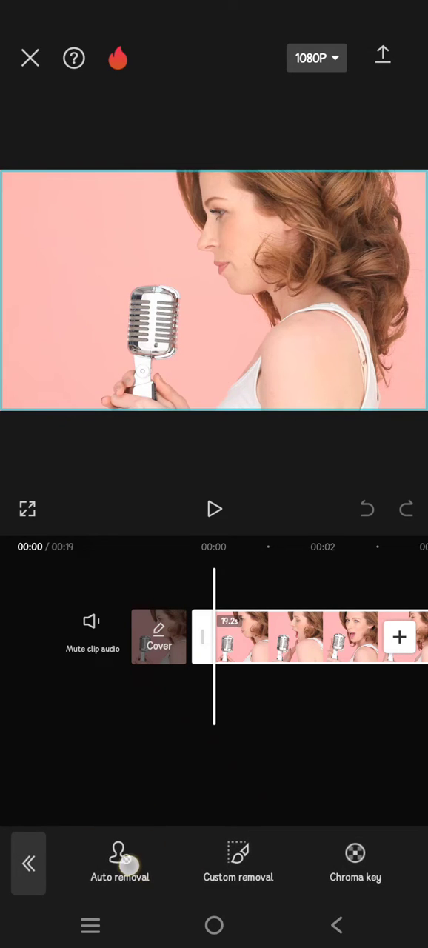
Remove the clip's pink background with Auto removal and confirm, leaving the woman on black
{"action": "left_click", "coordinate": [119, 861]}
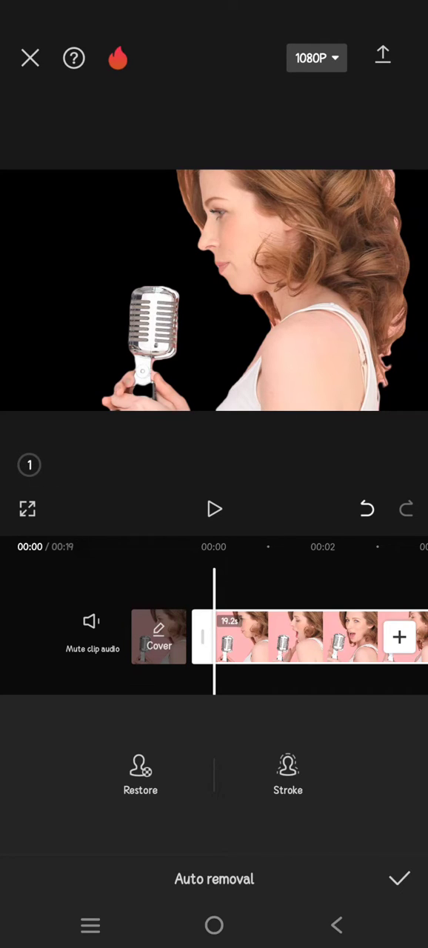
{"action": "left_click", "coordinate": [400, 878]}
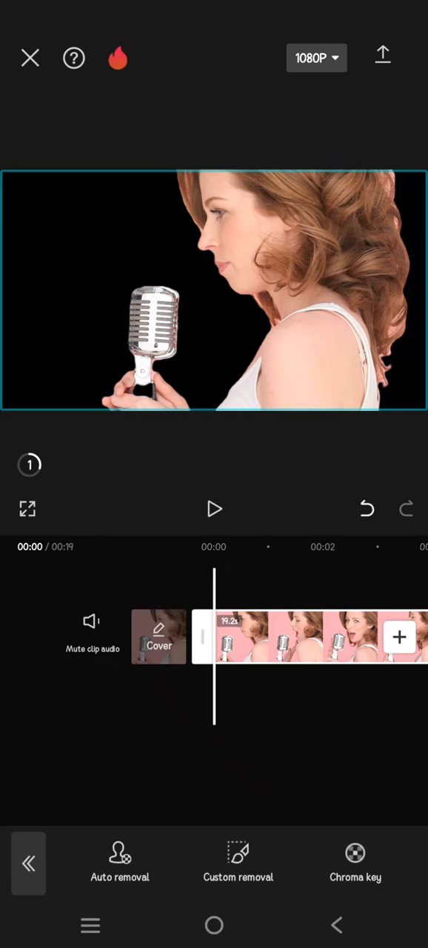
{"action": "left_click", "coordinate": [29, 862]}
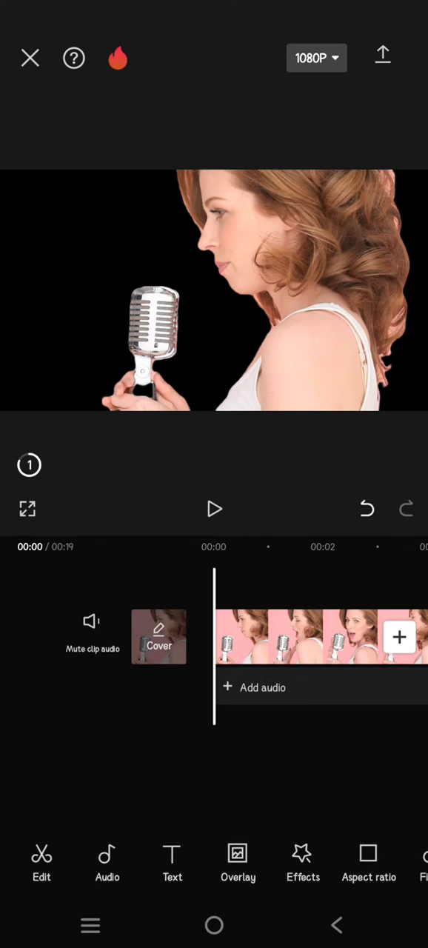
Set the canvas Background to the solid white colour swatch behind the cut-out woman
{"action": "scroll", "scroll_direction": "left", "scroll_amount": 3}
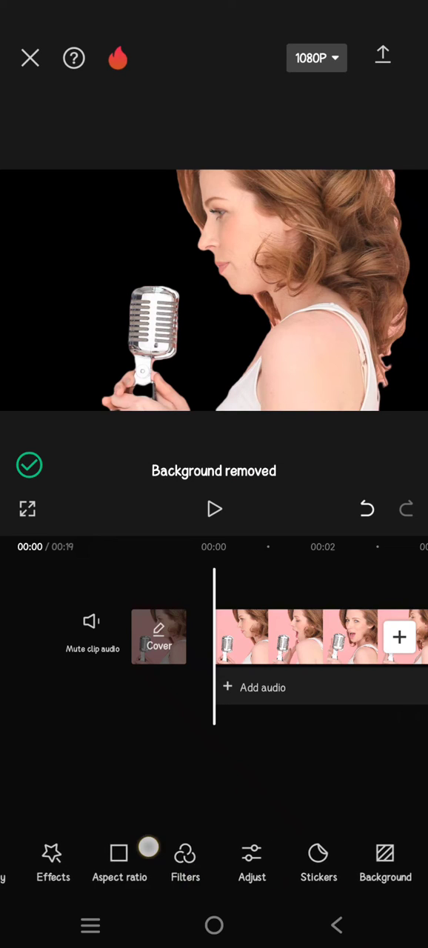
{"action": "left_click", "coordinate": [385, 862]}
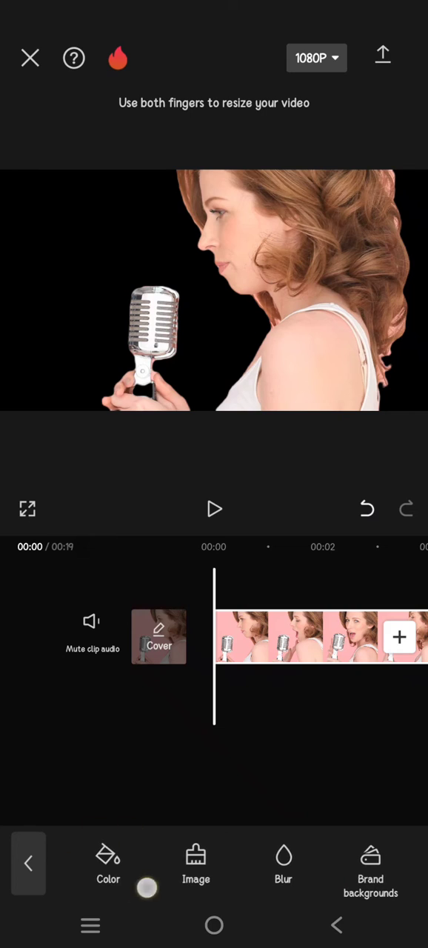
{"action": "left_click", "coordinate": [108, 861]}
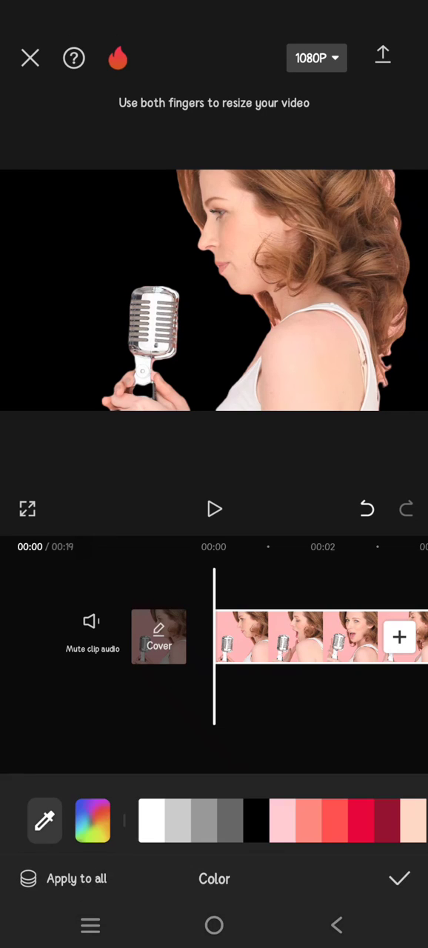
{"action": "left_click", "coordinate": [151, 821]}
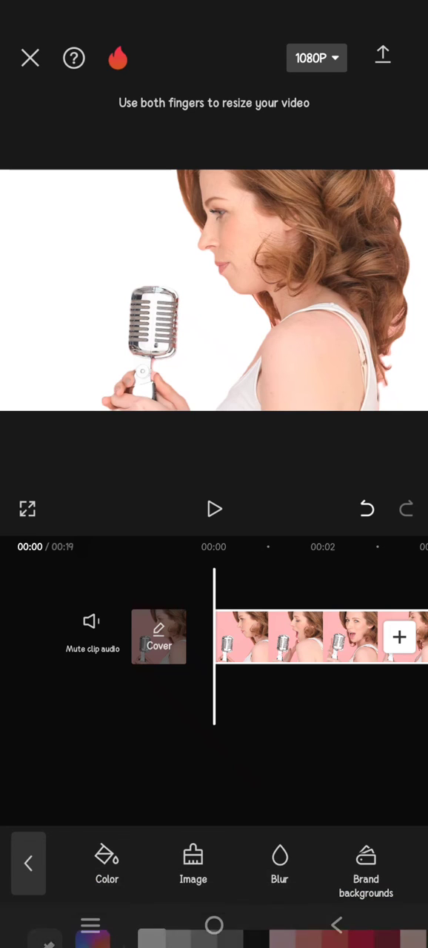
{"action": "left_click", "coordinate": [213, 509]}
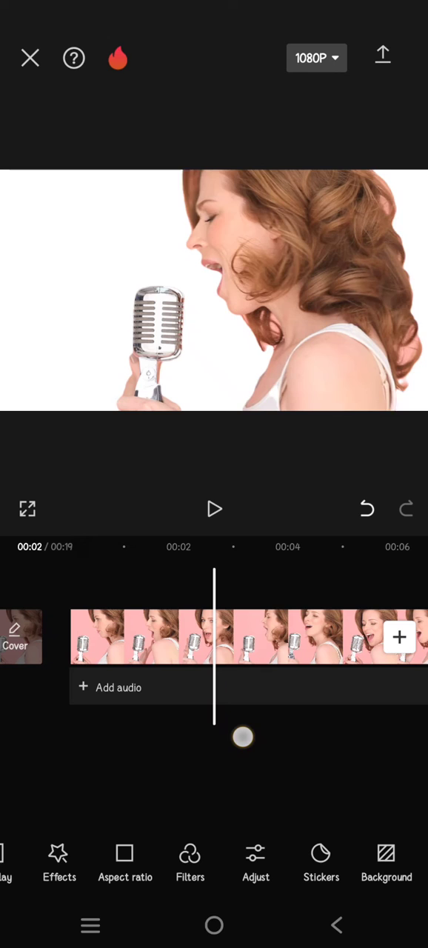
{"action": "left_click", "coordinate": [213, 509]}
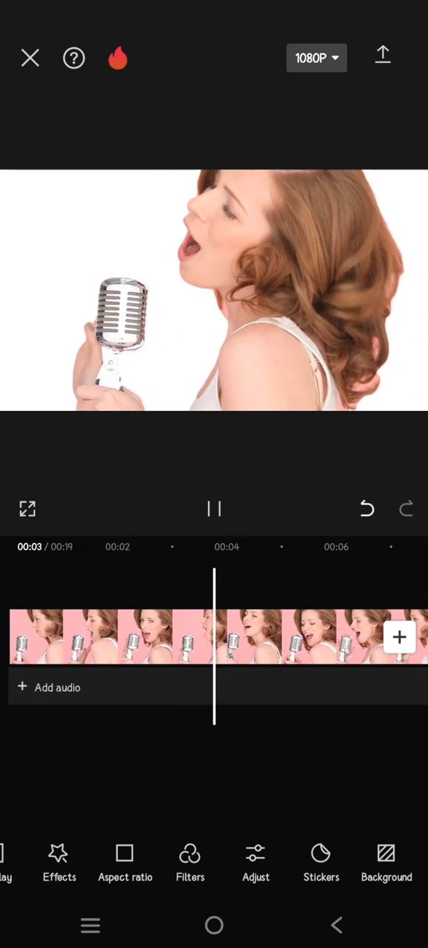